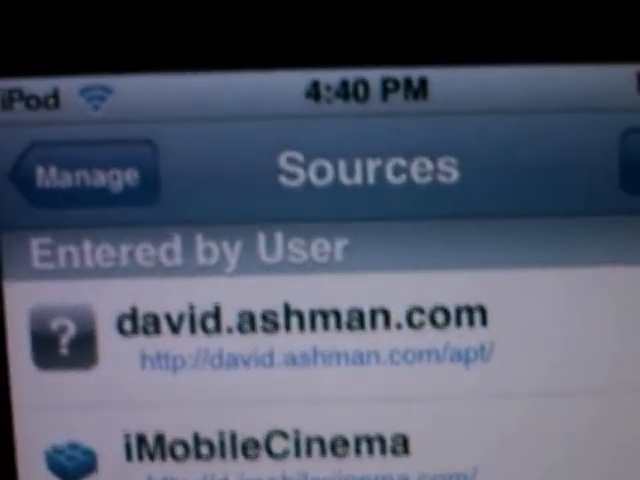
pyautogui.scroll(-3)
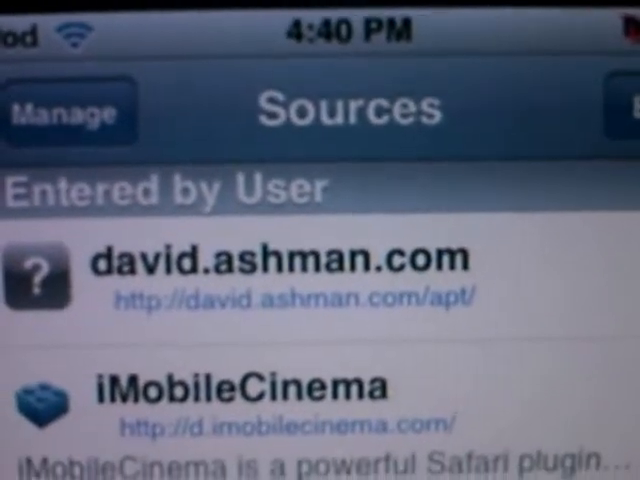